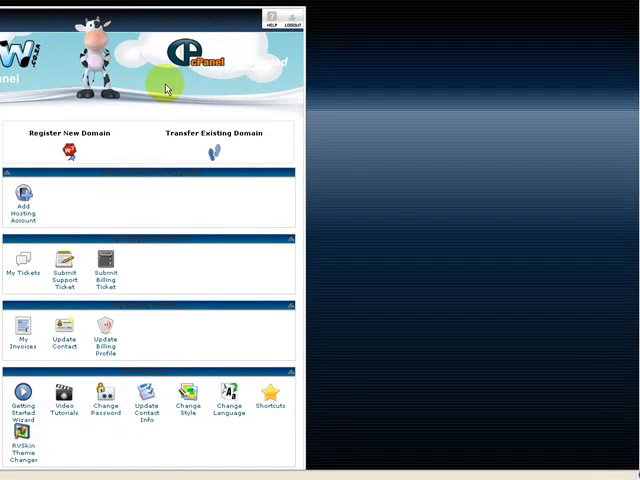
mouse_move(10, 60)
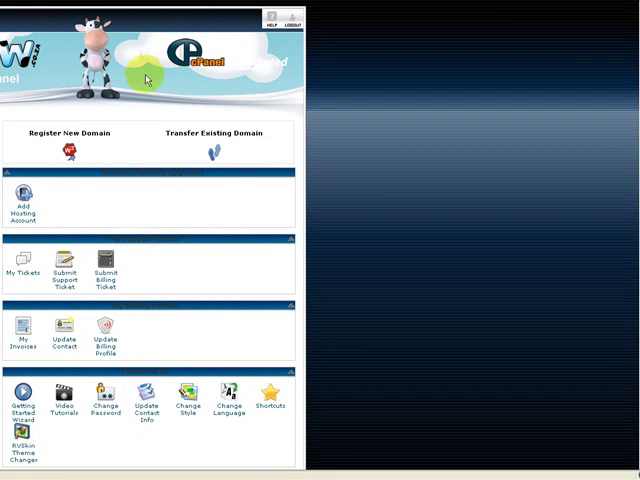
mouse_move(152, 190)
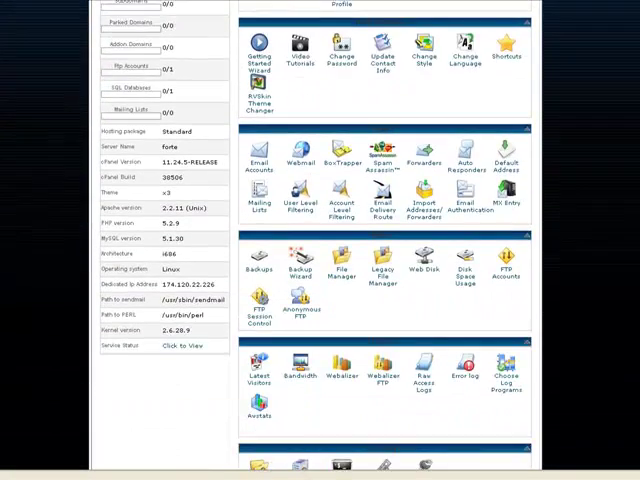
- Fill the new Web Disk account form with login 'test', directory public_html/test and a confirmed password
scroll("down", 3)
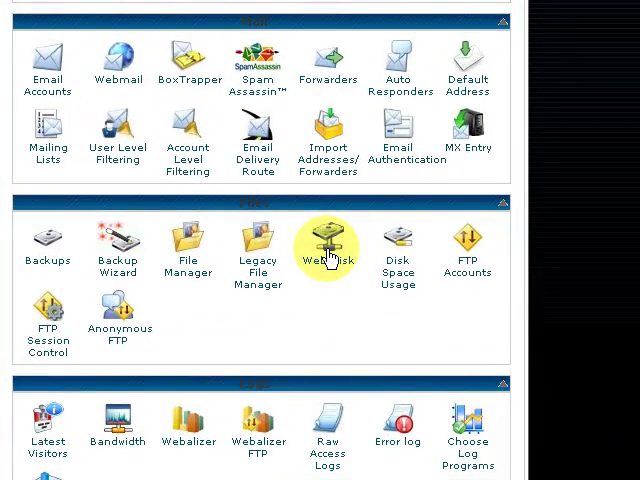
left_click(329, 240)
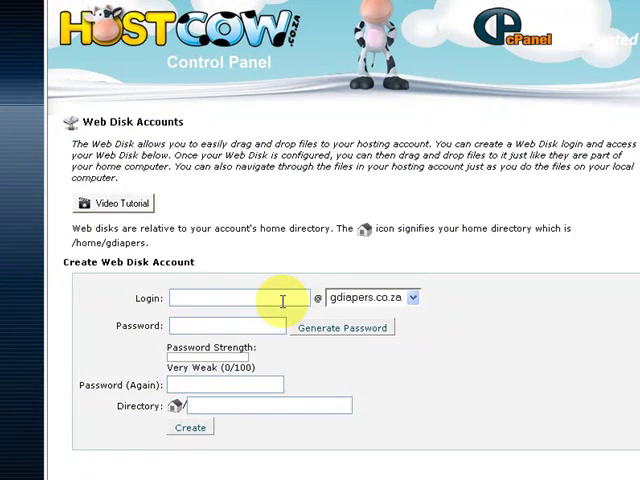
scroll("down", 3)
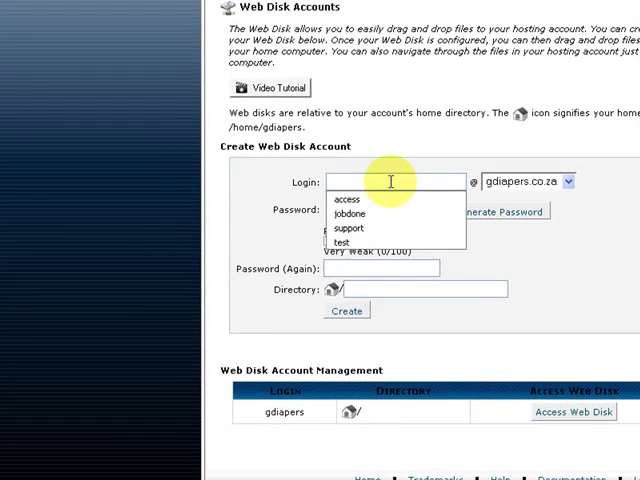
left_click(340, 242)
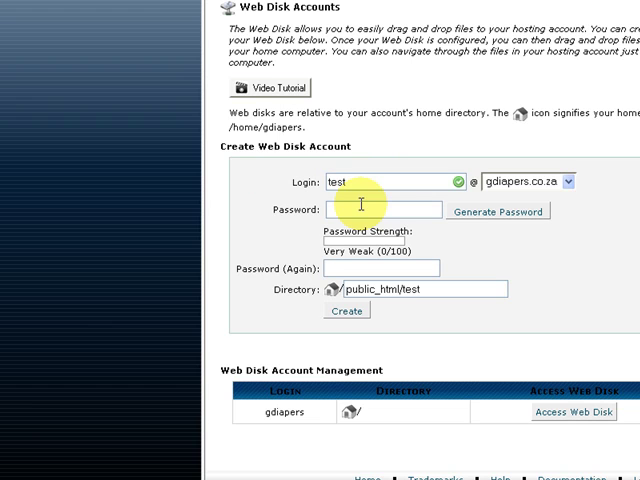
scroll("down", 3)
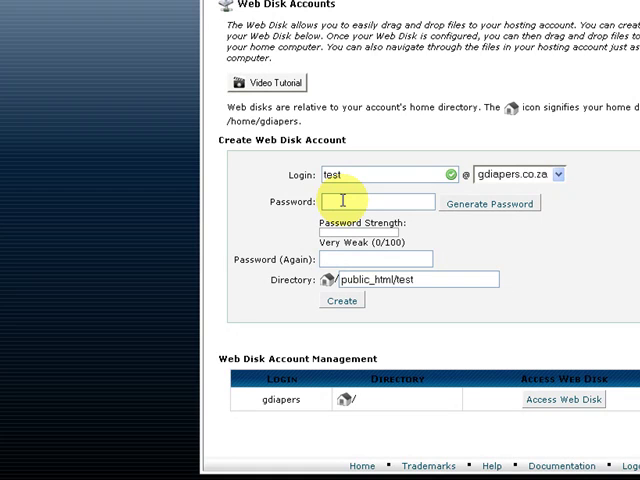
mouse_move(278, 185)
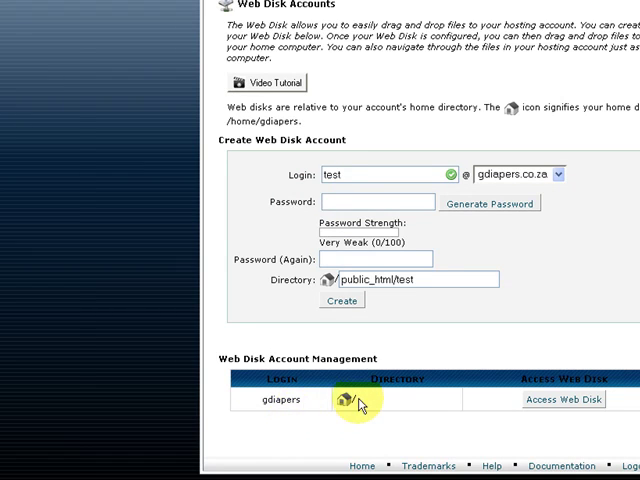
scroll("down", 3)
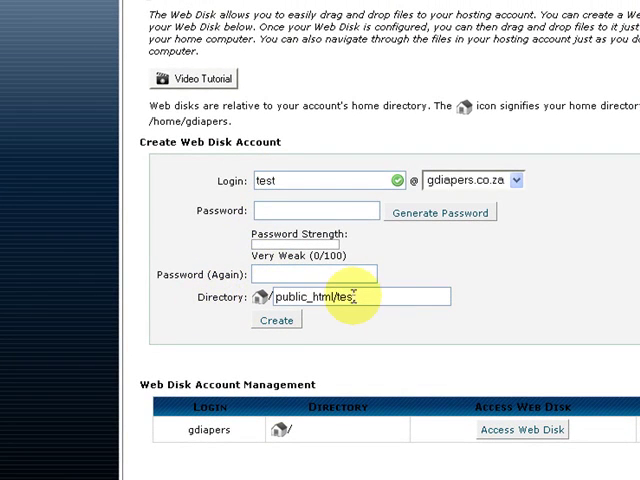
double_click(300, 297)
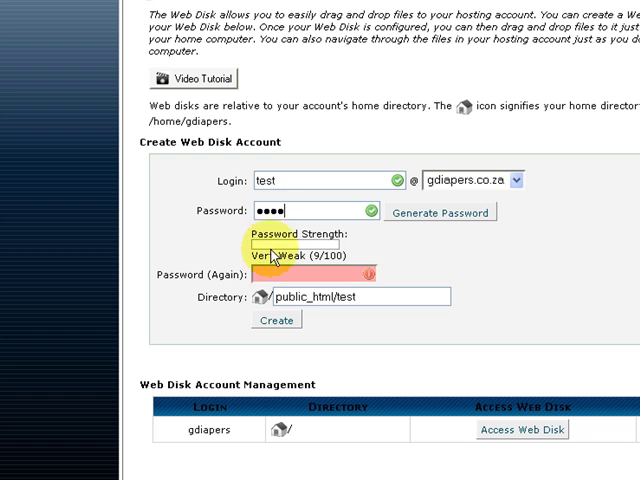
type("••••")
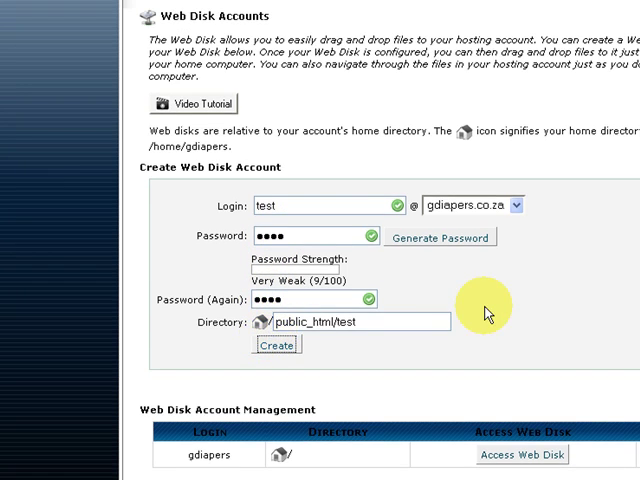
- Create the 'test' web disk account and scroll down to its listing
left_click(277, 344)
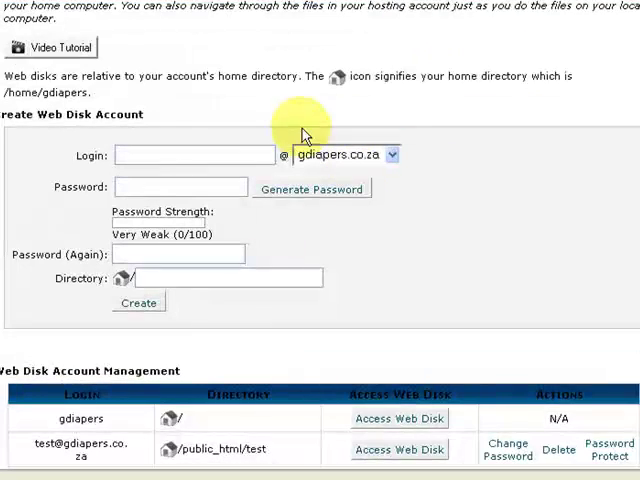
scroll("down", 3)
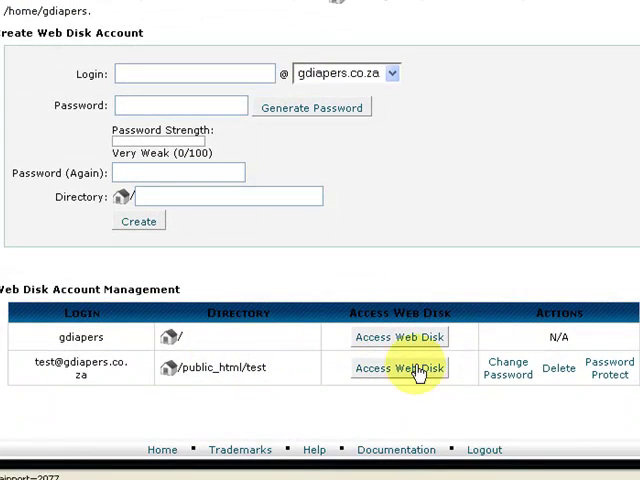
mouse_move(318, 115)
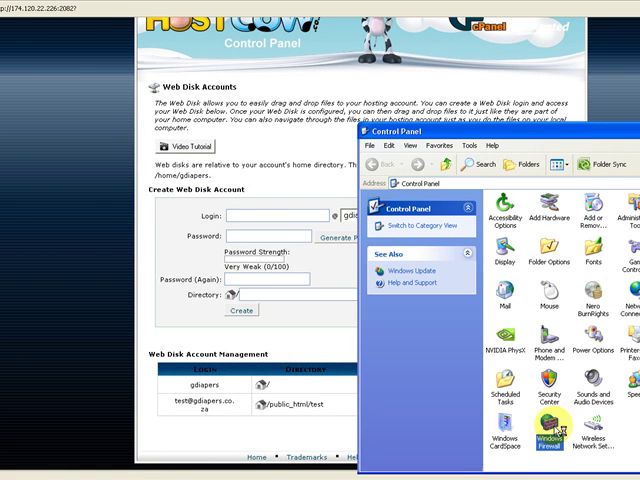
- Show the Windows Firewall exceptions list of allowed programs and services
double_click(547, 438)
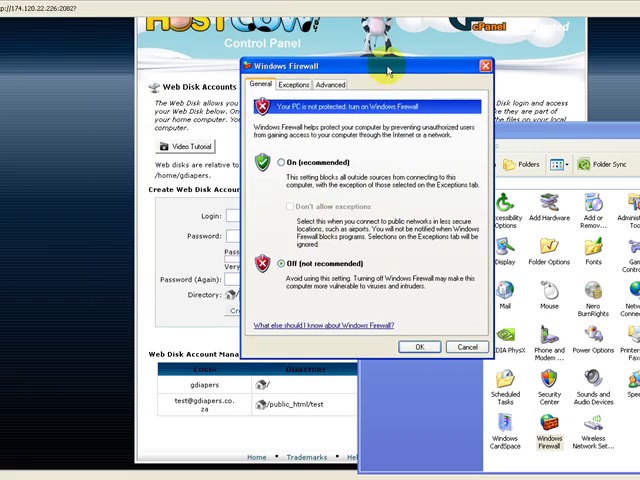
left_click(294, 85)
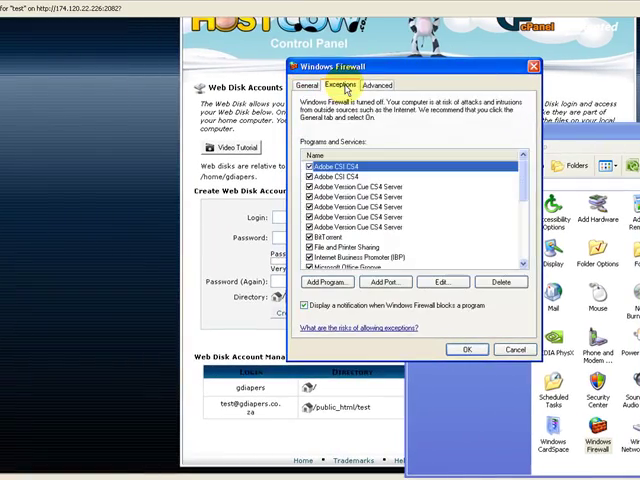
scroll("down", 3)
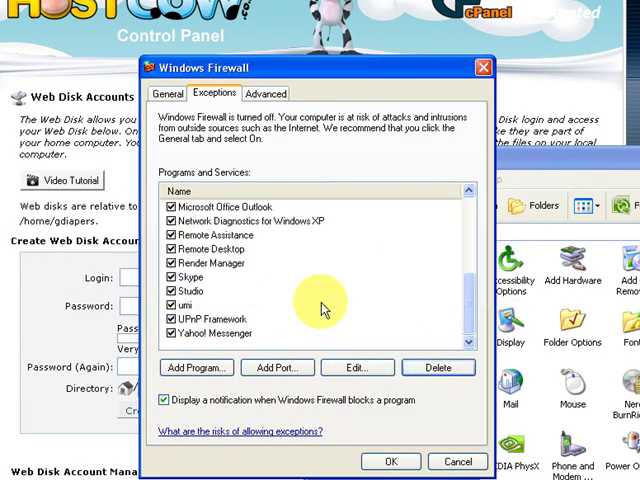
mouse_move(268, 212)
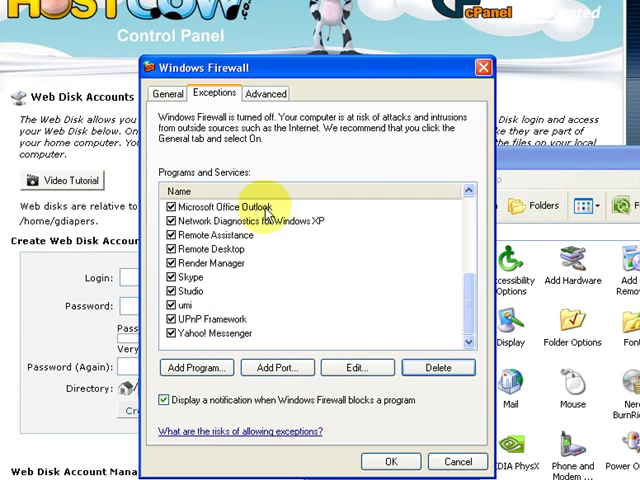
mouse_move(287, 242)
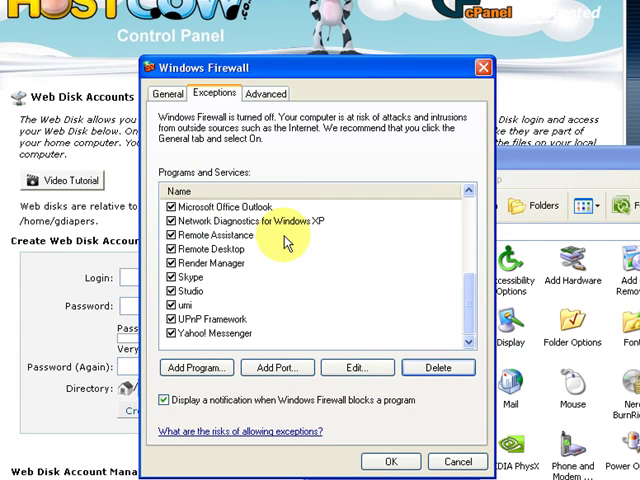
mouse_move(238, 305)
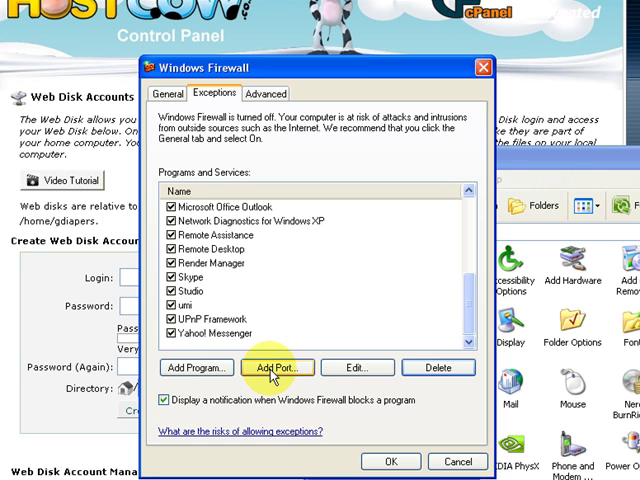
- Add a firewall port exception named 'Webdisk' for port 2077
left_click(277, 367)
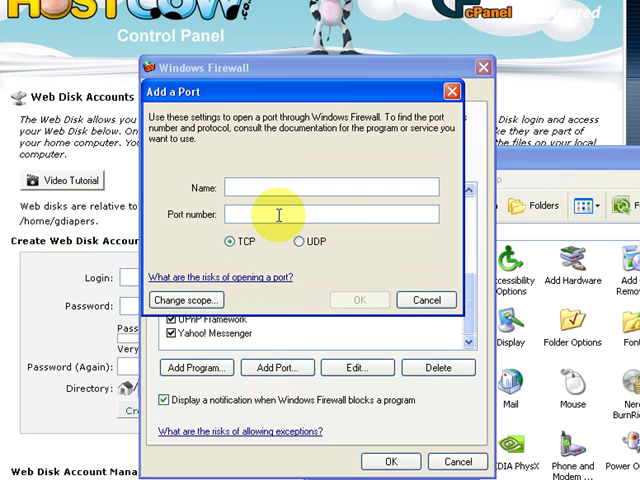
type("W")
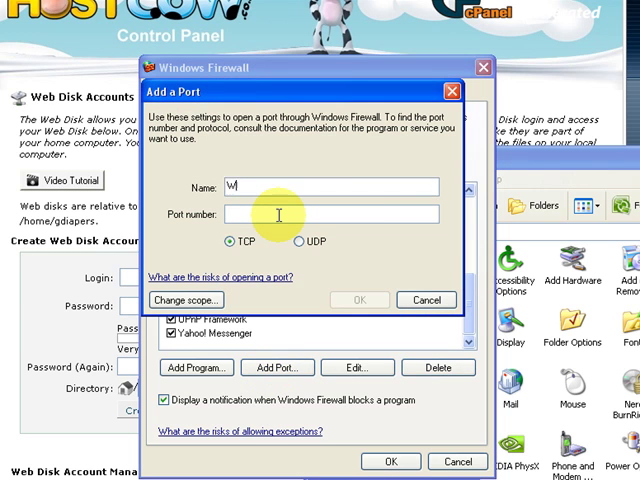
type("ebdisk")
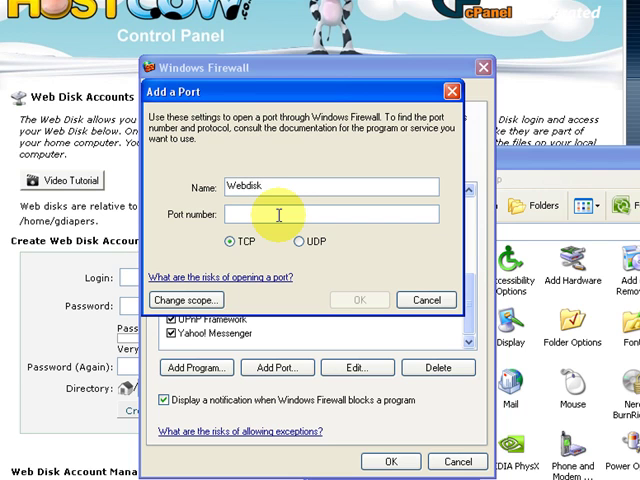
type("2077")
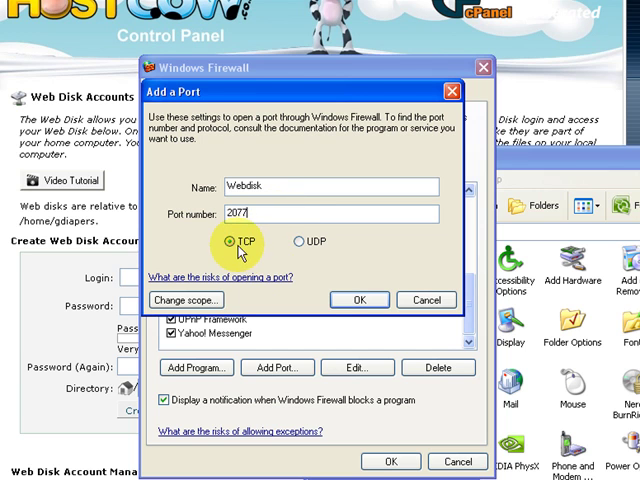
left_click(358, 299)
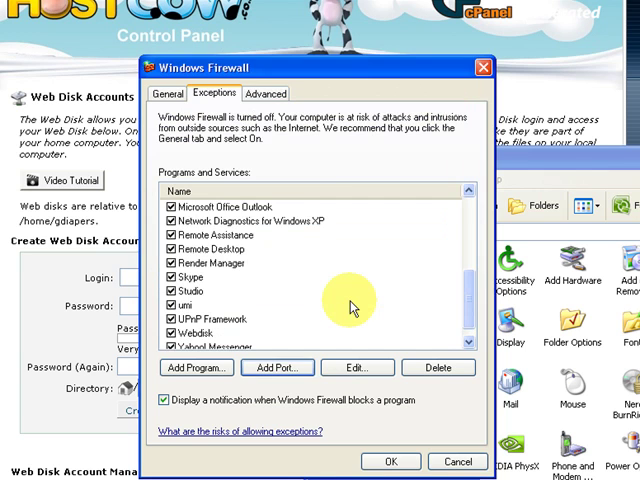
left_click(200, 332)
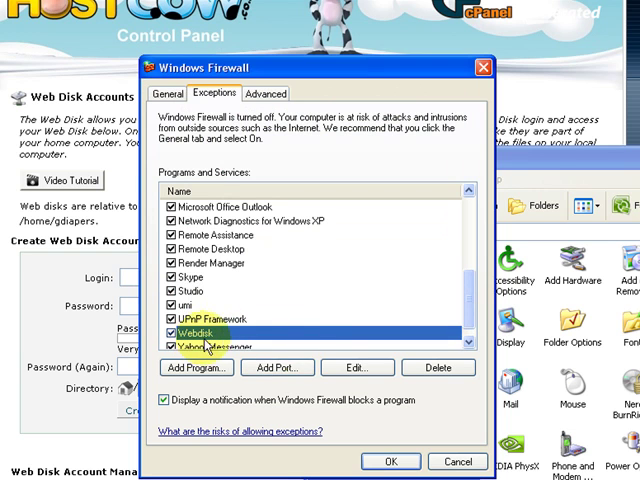
- Add a second port exception named 'SSL Webdisk' for port 2078
left_click(278, 368)
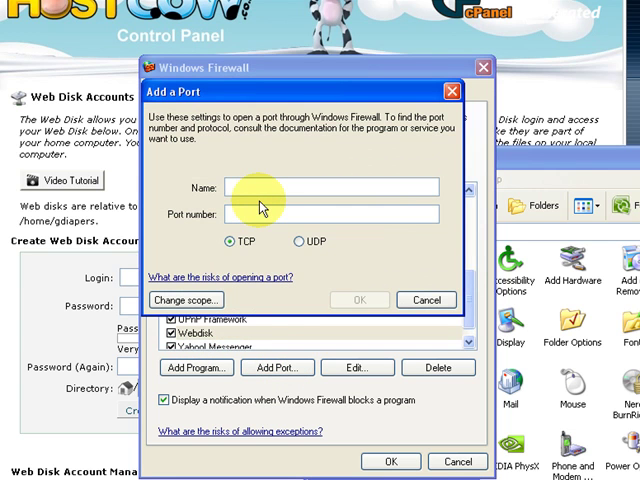
type("SSL We")
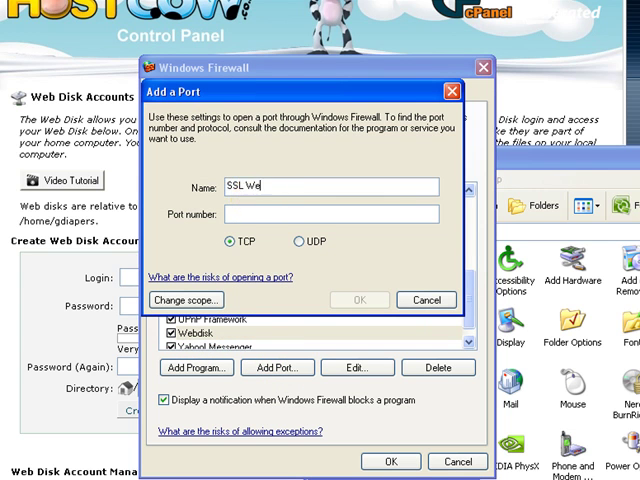
type("bdisk")
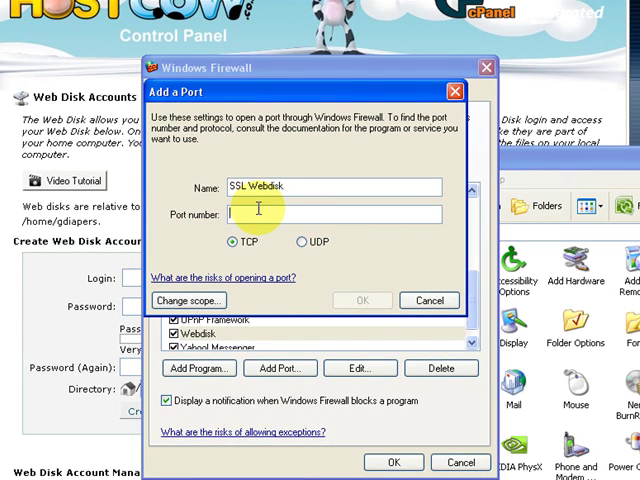
type("2078")
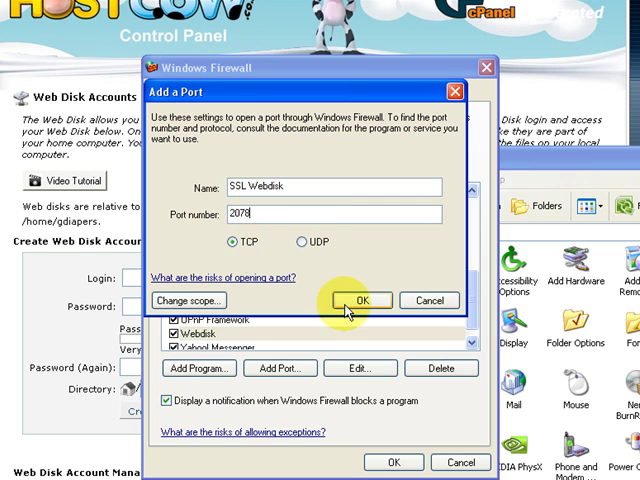
left_click(363, 300)
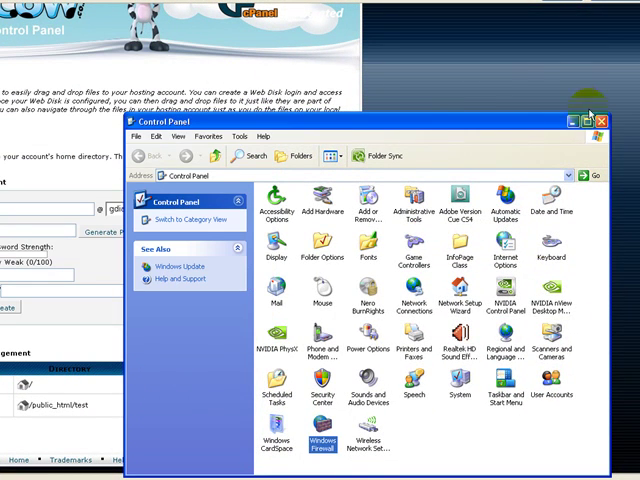
- Close the Control Panel to return to cPanel's Web Disk Accounts page
left_click(604, 117)
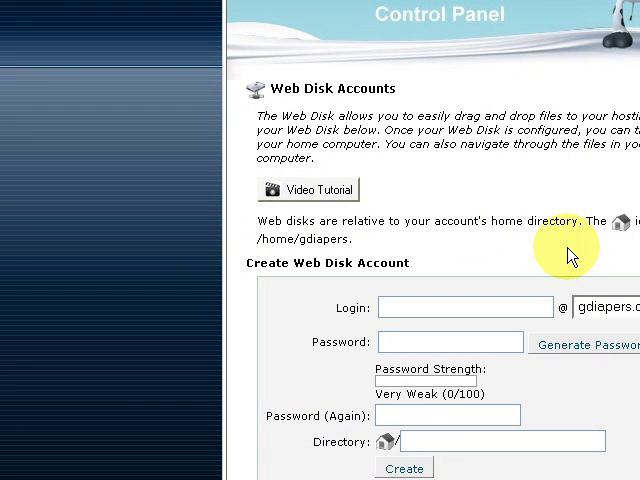
mouse_move(385, 453)
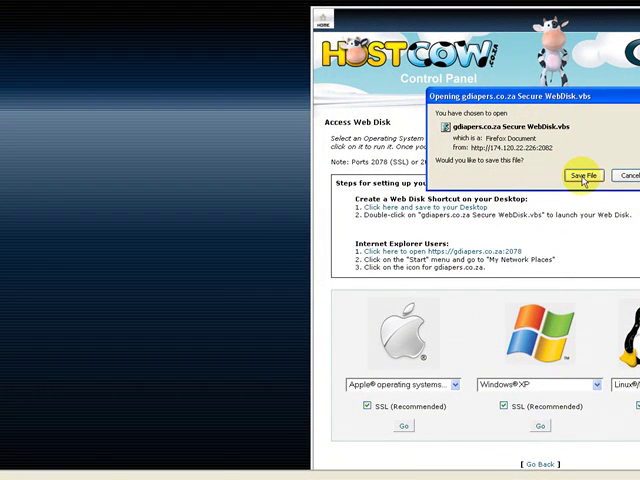
- Save the gdiapers.co.za Secure WebDisk.vbs connection script to the computer
left_click(580, 175)
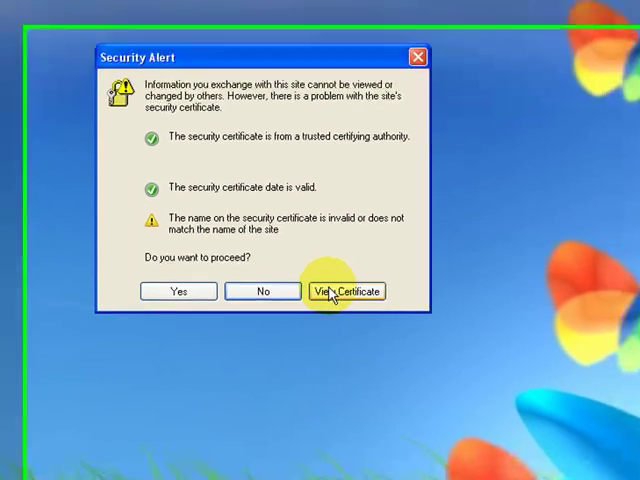
- Install the site's security certificate with the automatic store and accept the alert
left_click(347, 291)
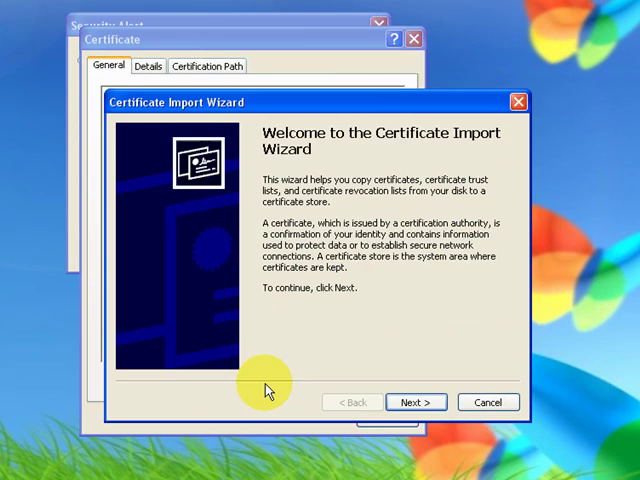
left_click(415, 401)
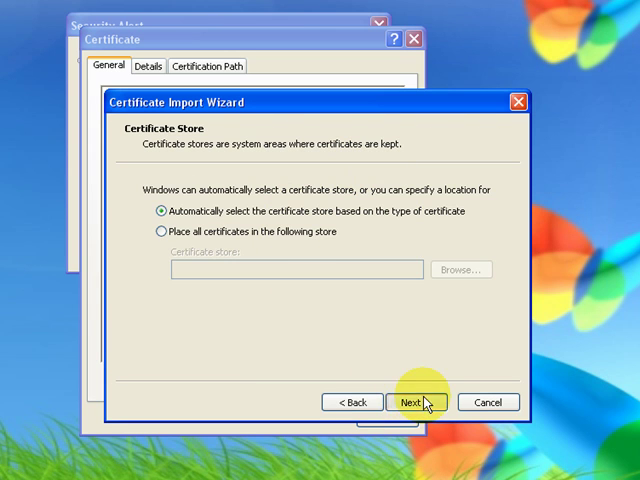
left_click(413, 401)
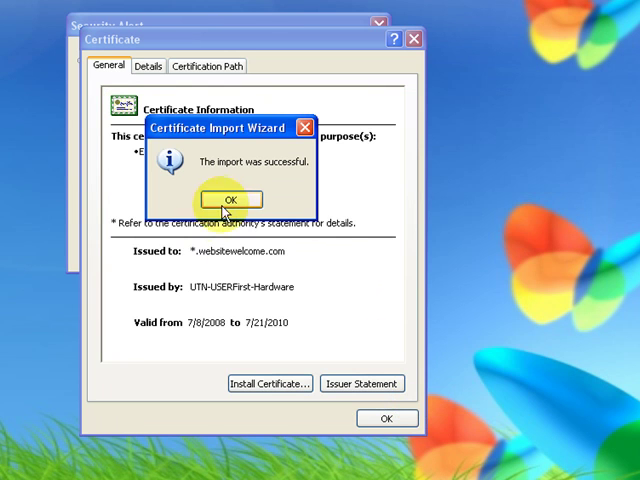
left_click(232, 199)
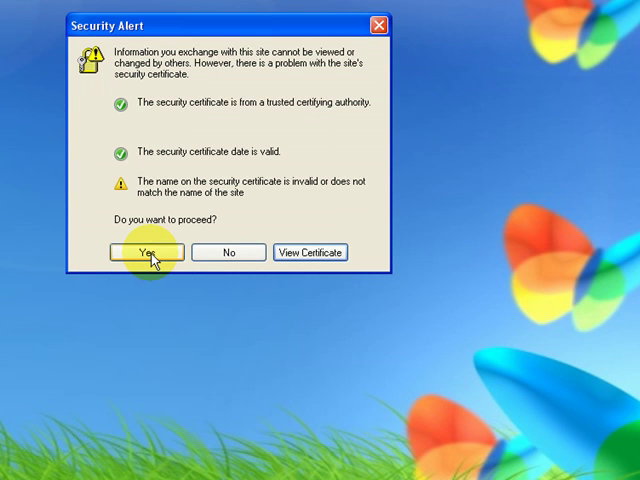
left_click(145, 252)
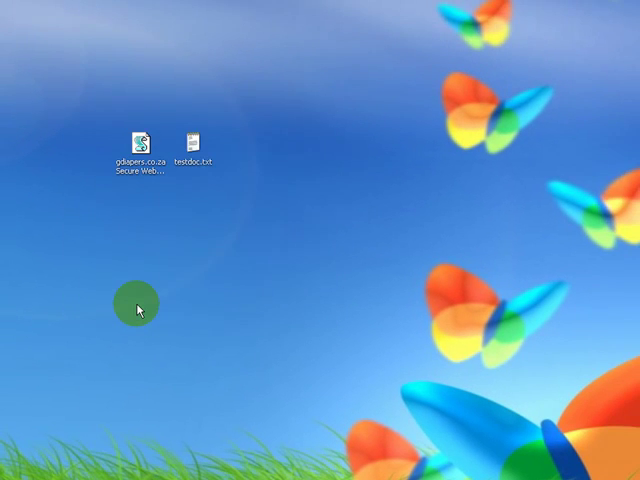
- Run the WebDisk script and log in with the password, ticking Remember my password
double_click(151, 136)
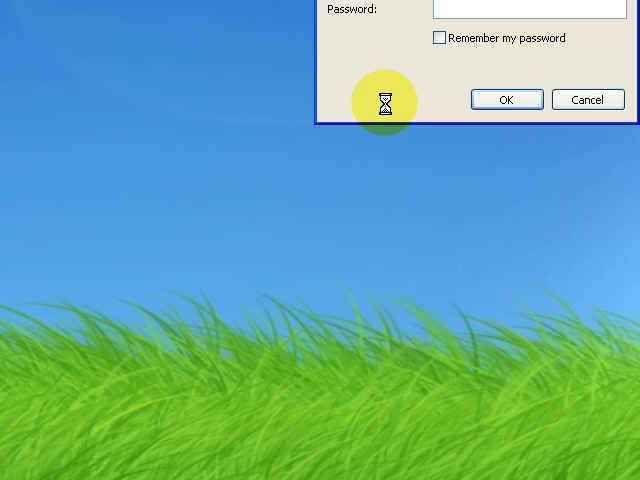
left_click(507, 99)
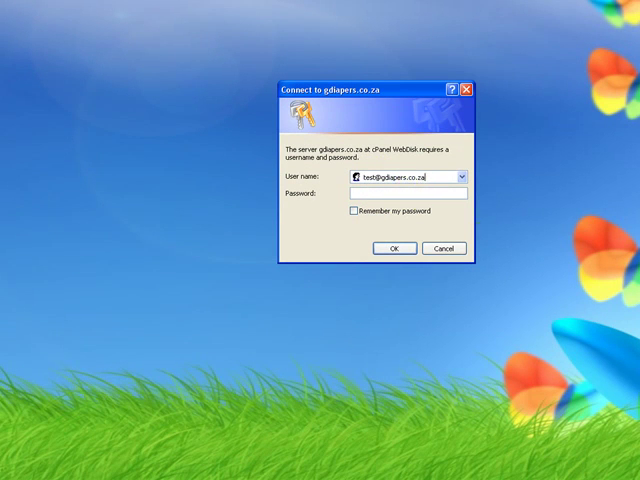
left_click(443, 248)
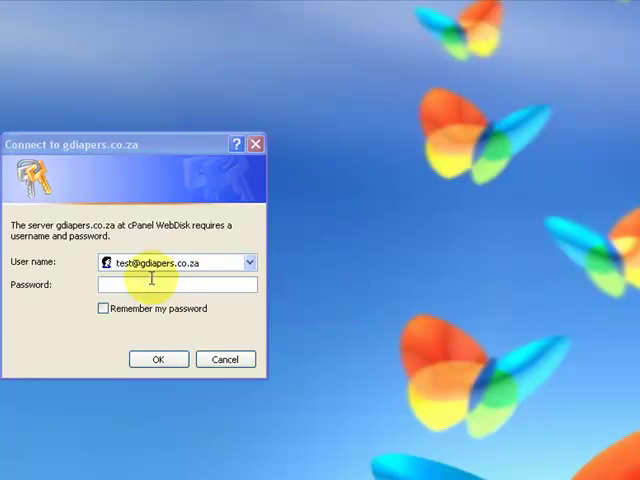
type("••")
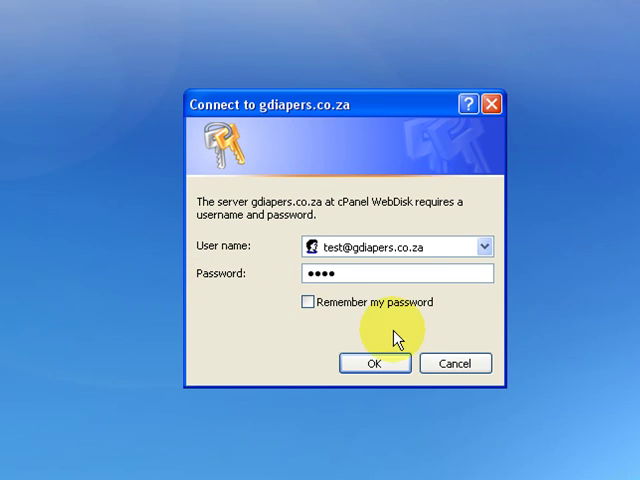
left_click(269, 302)
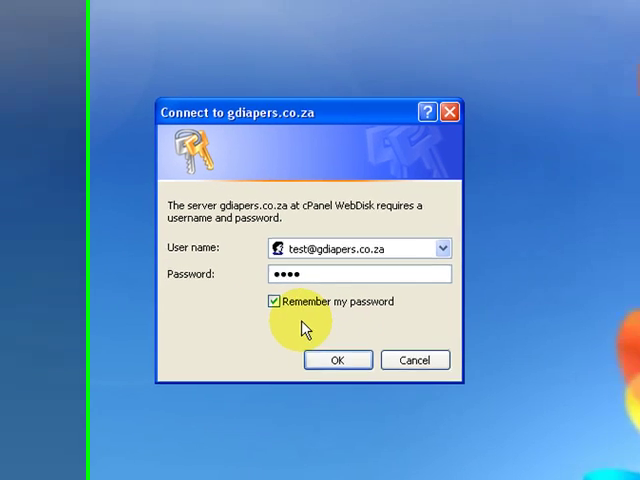
left_click(337, 359)
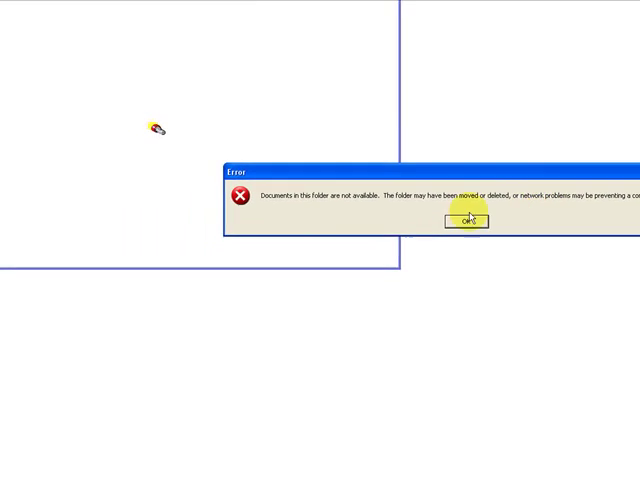
- Dismiss the folder-unavailable error, rerun the WebDisk script, dismiss it again, and open BitDefender
left_click(468, 220)
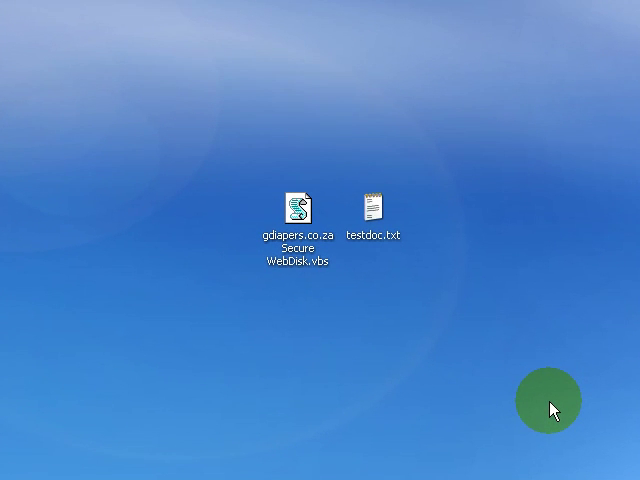
double_click(297, 197)
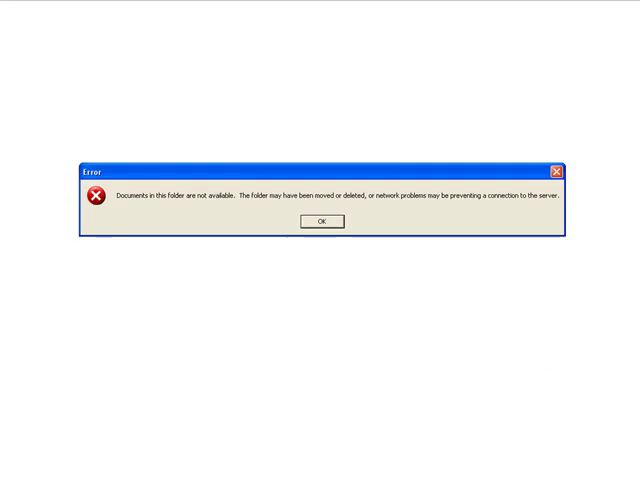
left_click(319, 221)
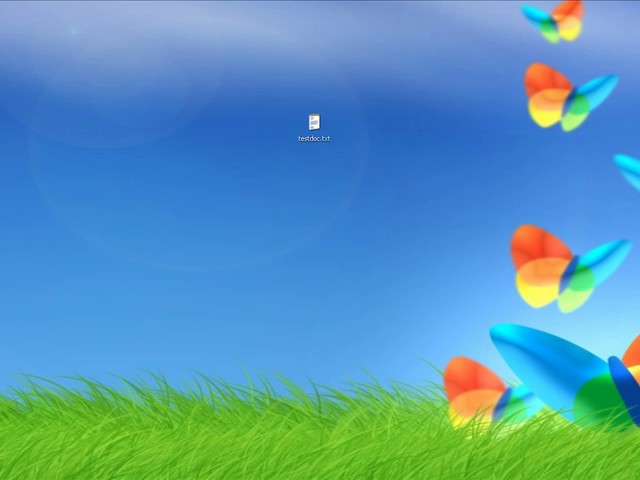
double_click(315, 118)
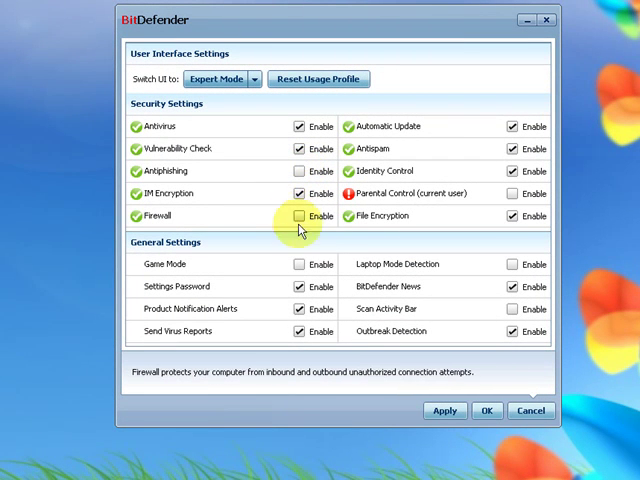
- Uncheck the BitDefender Firewall Enable option so the firewall stays off
left_click(444, 411)
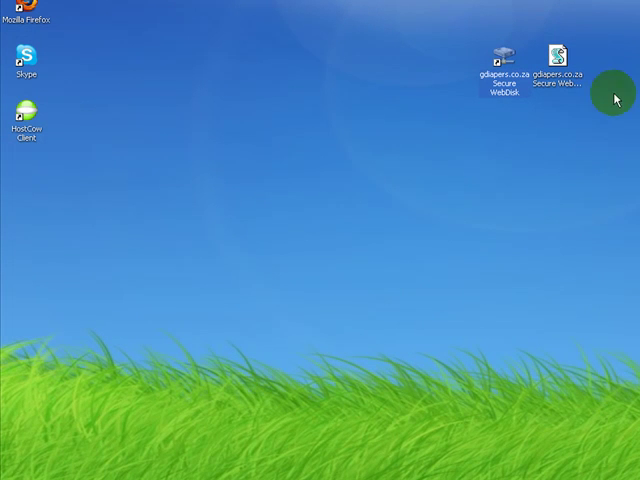
- Relaunch the Secure WebDisk connection from the Start menu, bringing up the certificate security alert
left_click(501, 55)
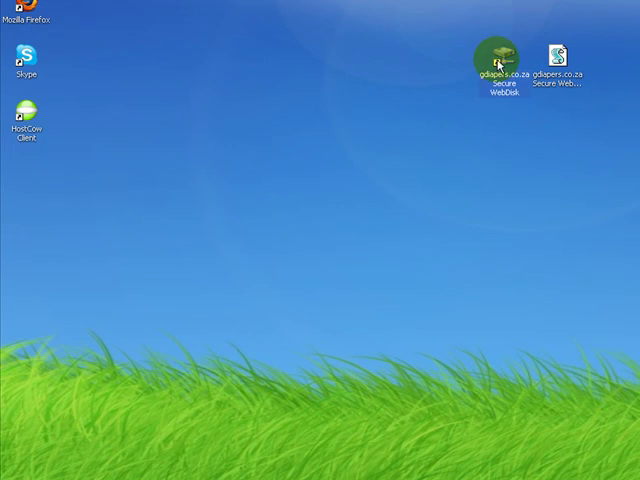
left_click(20, 468)
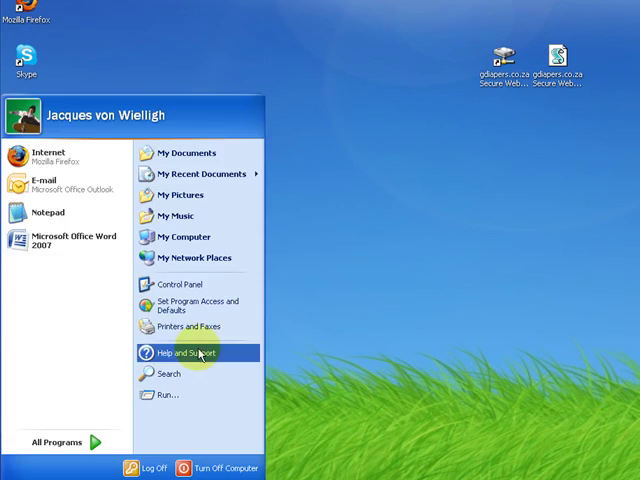
left_click(196, 258)
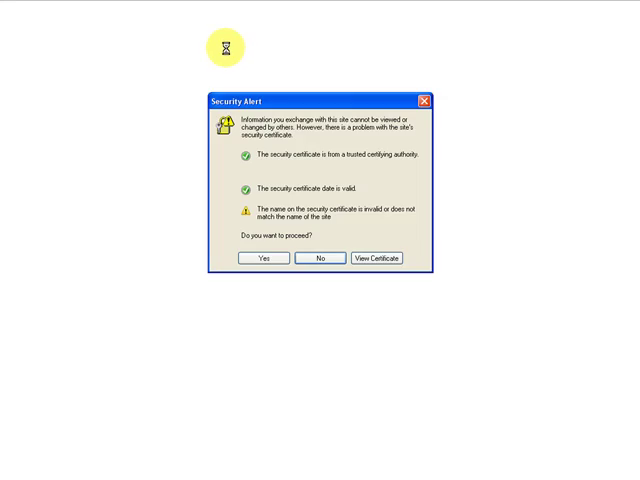
- Review the gdiapers.co.za certificate, then connect using the saved test account login
left_click(376, 258)
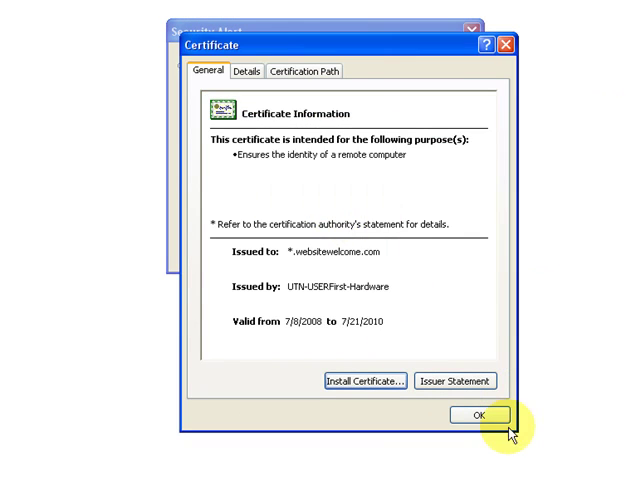
left_click(478, 415)
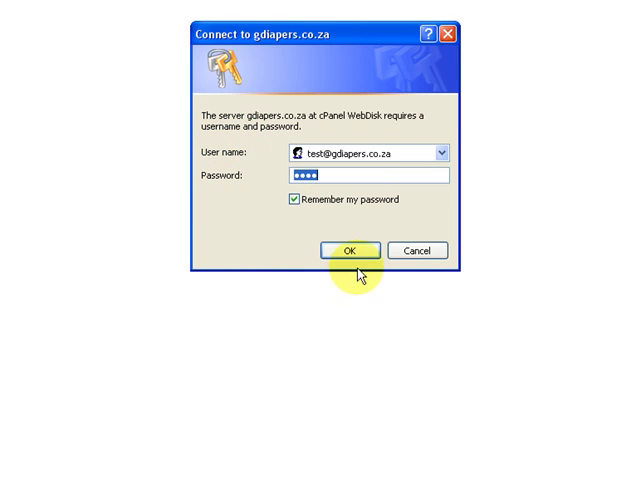
left_click(349, 250)
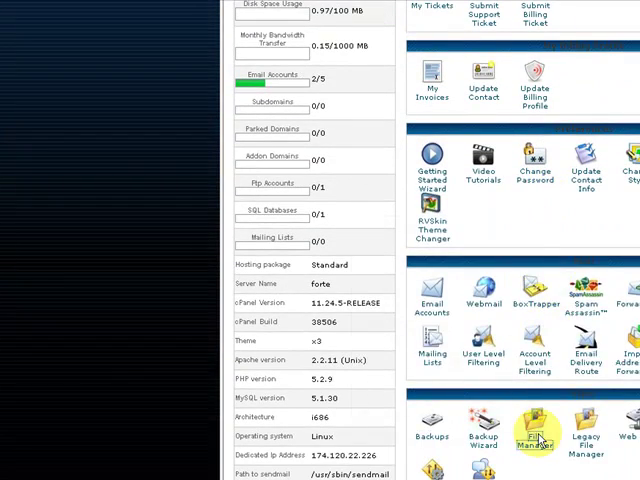
- Launch File Manager from the Files section of the cPanel home page
left_click(534, 432)
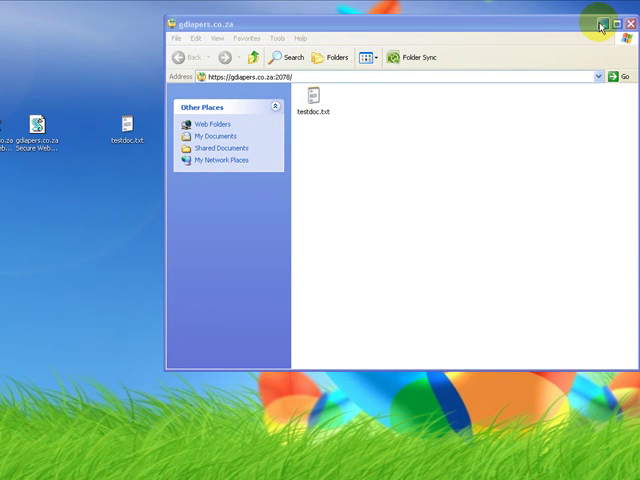
- Close the gdiapers.co.za Web Disk Explorer window showing testdoc.txt
left_click(604, 23)
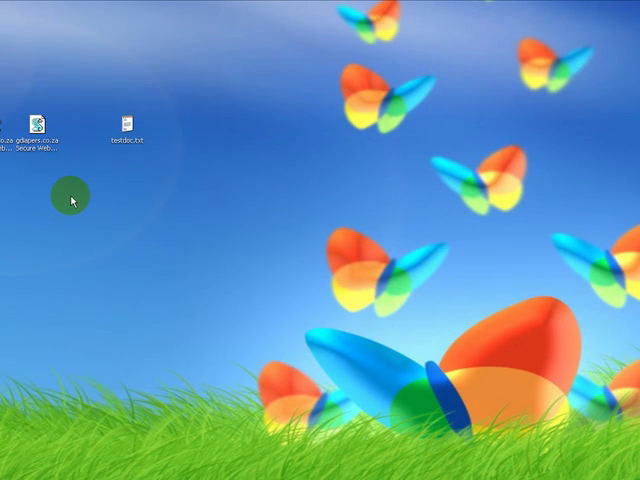
mouse_move(57, 137)
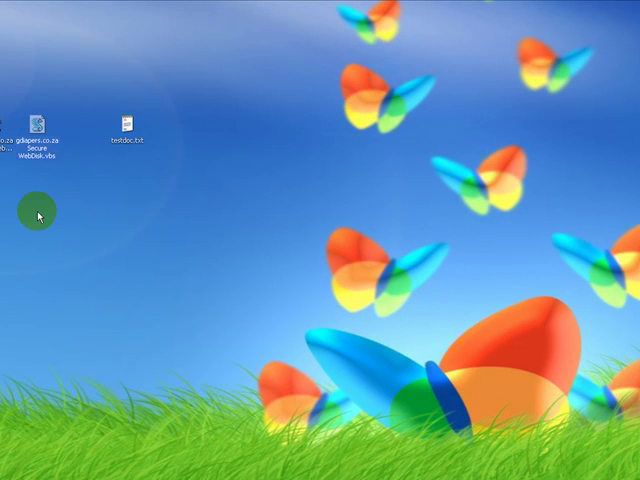
mouse_move(519, 27)
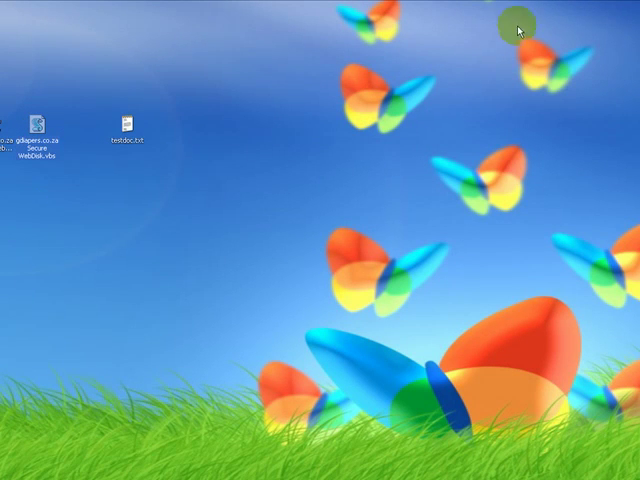